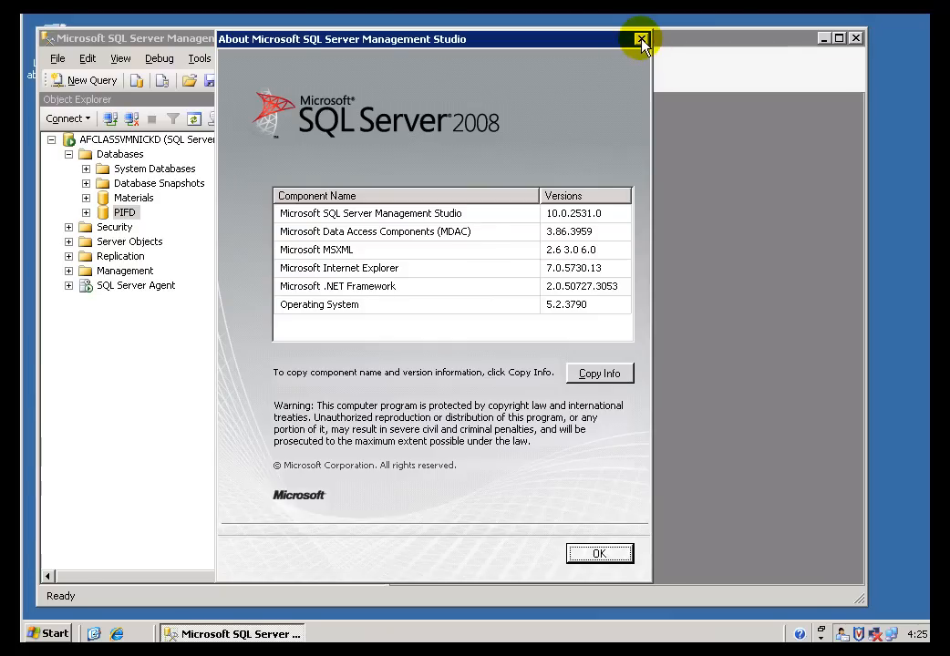
Dismiss the About Microsoft SQL Server Management Studio dialog to reveal the PIFD database list.
click(640, 40)
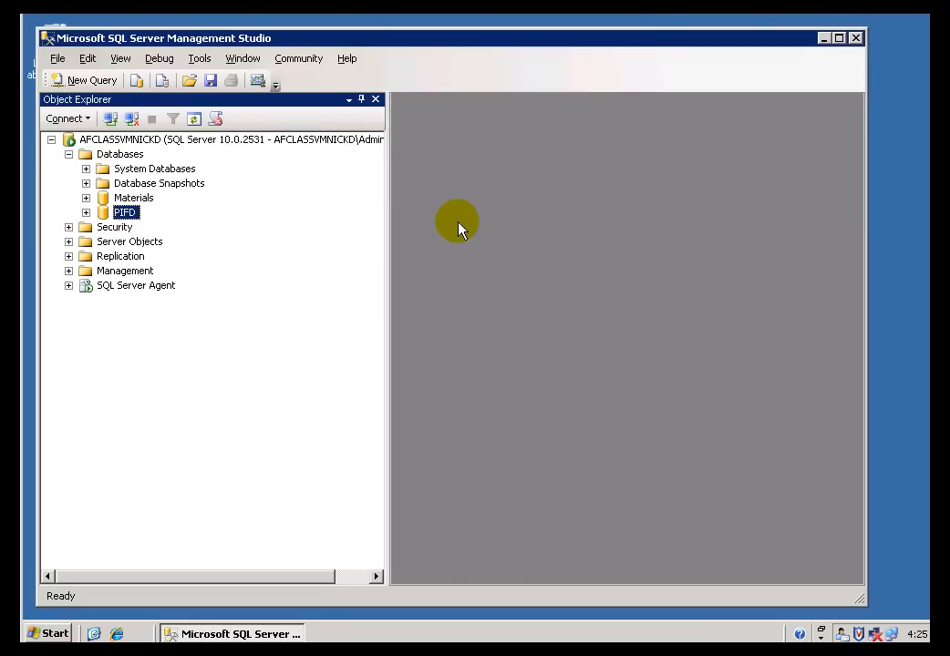
mouse_move(465, 239)
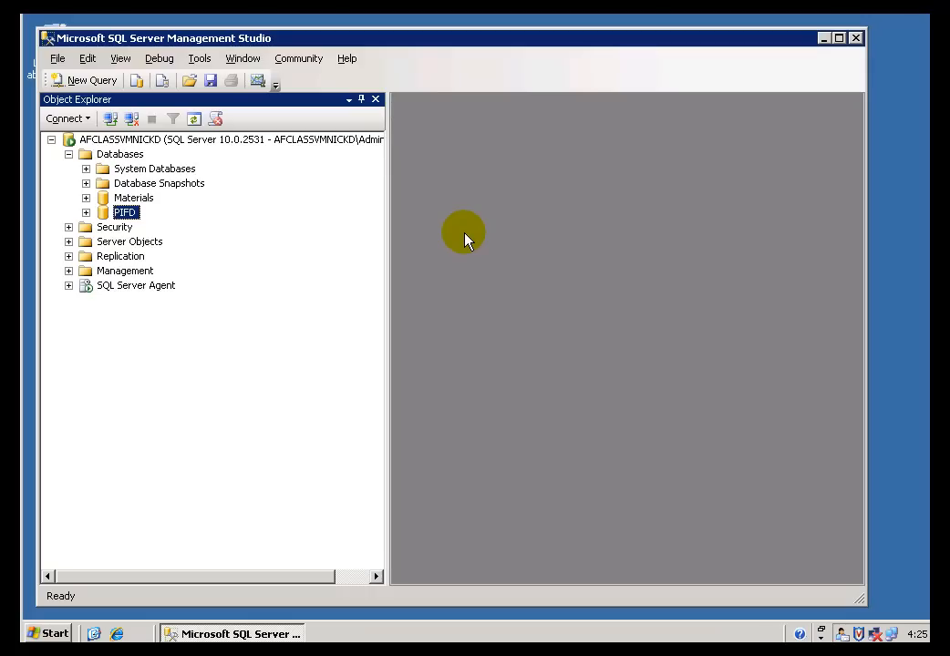
mouse_move(472, 235)
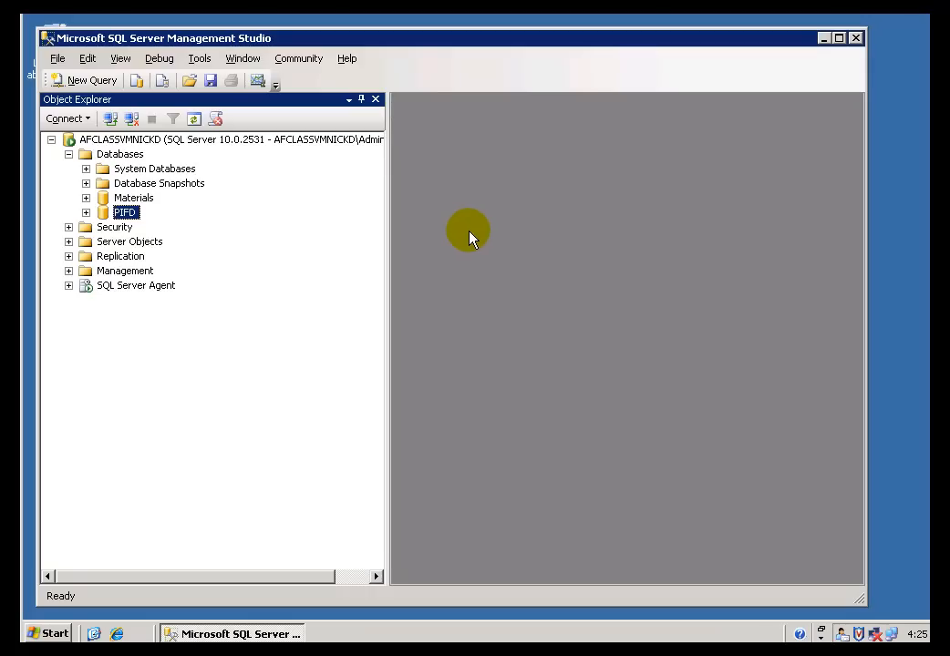
mouse_move(462, 235)
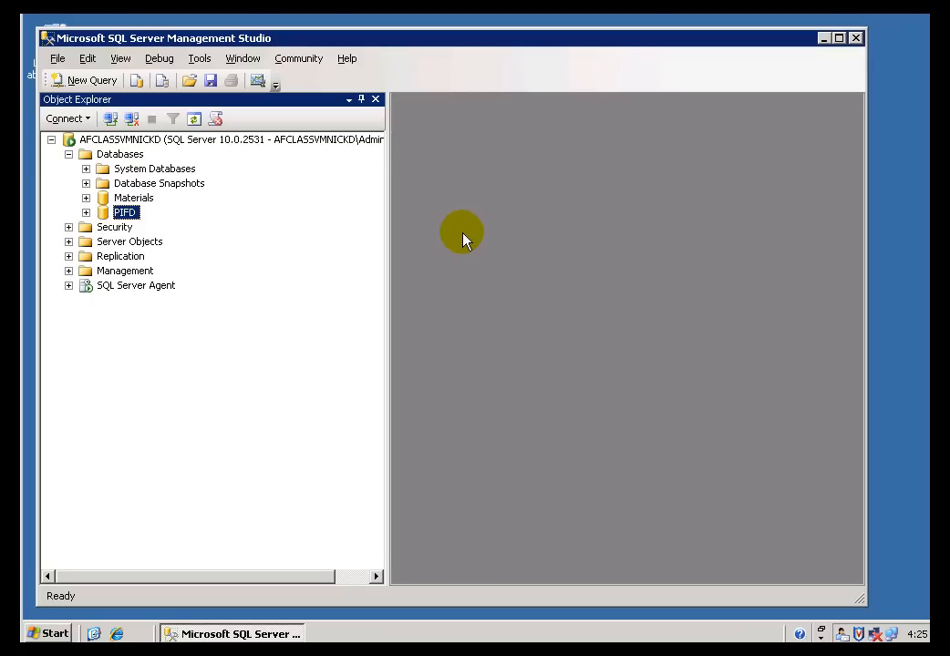
mouse_move(303, 253)
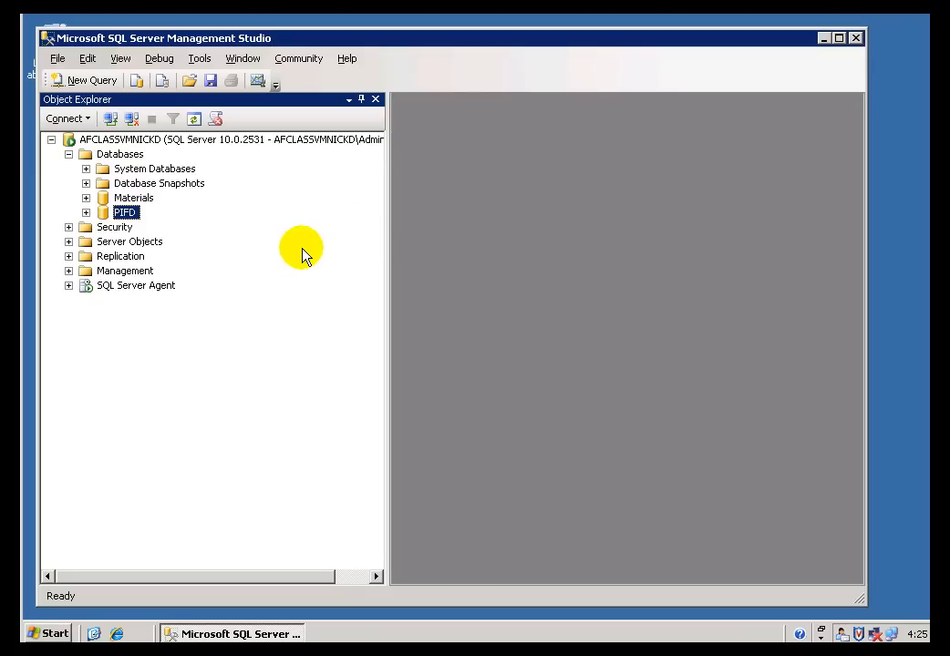
mouse_move(99, 180)
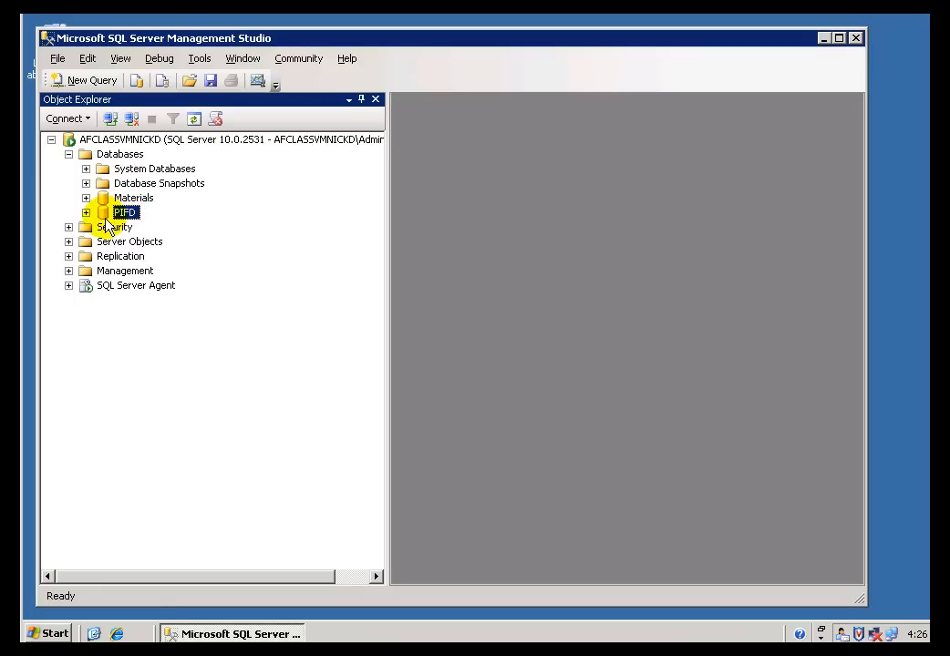
right_click(125, 210)
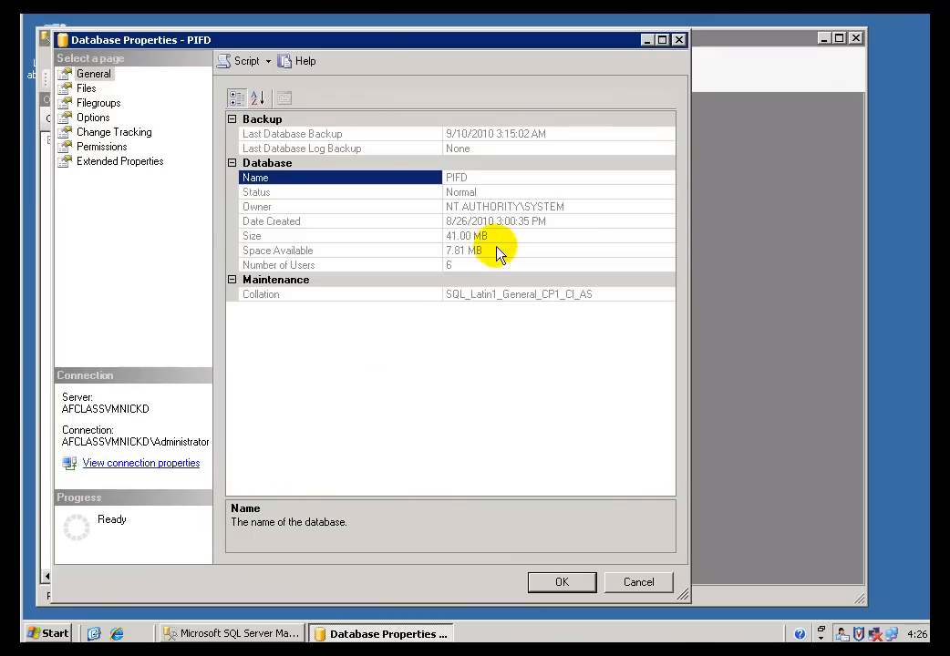
mouse_move(510, 246)
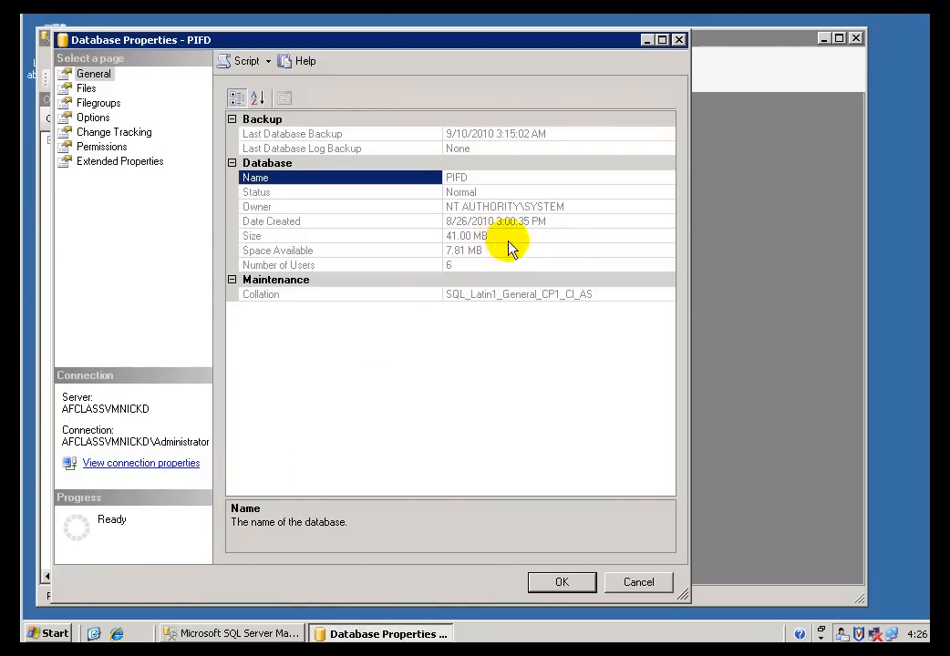
click(638, 582)
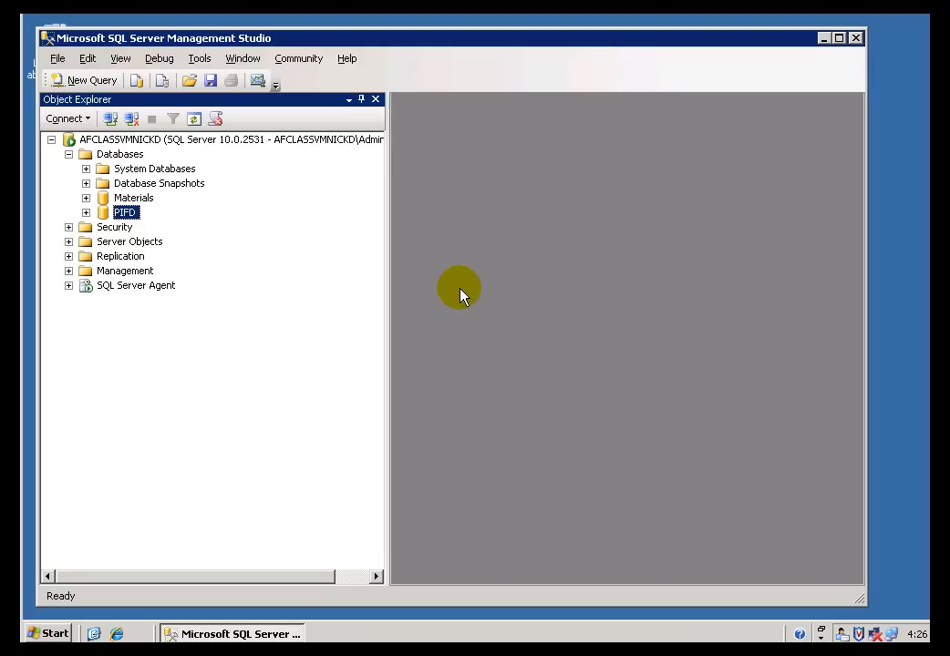
mouse_move(108, 241)
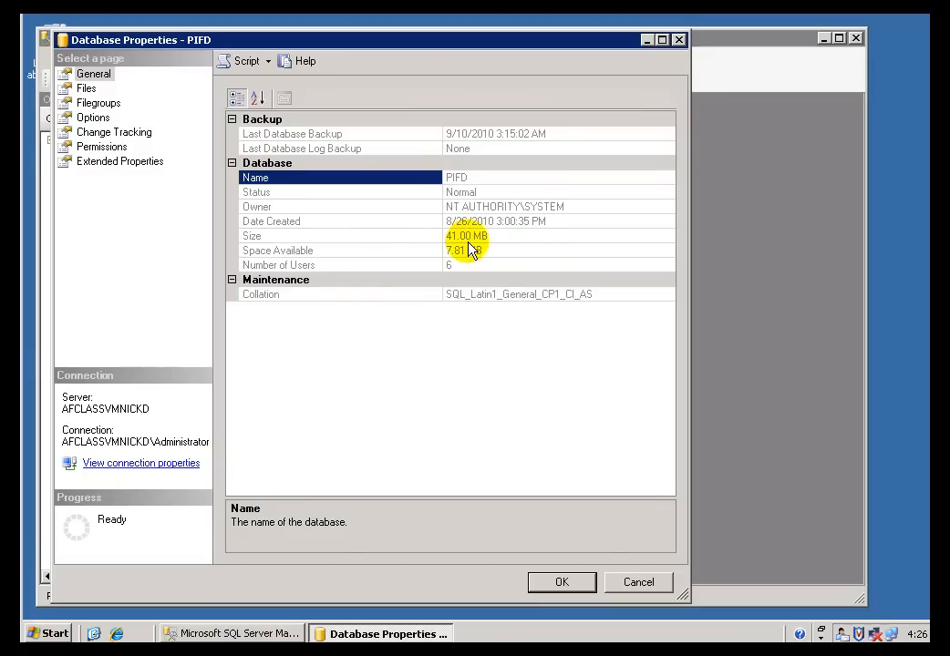
click(637, 582)
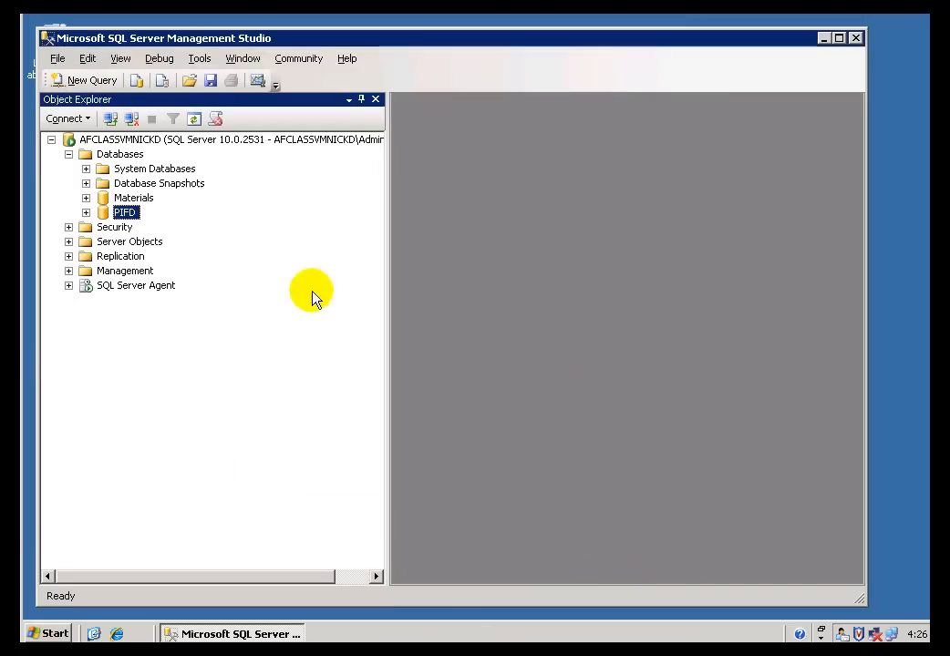
mouse_move(152, 262)
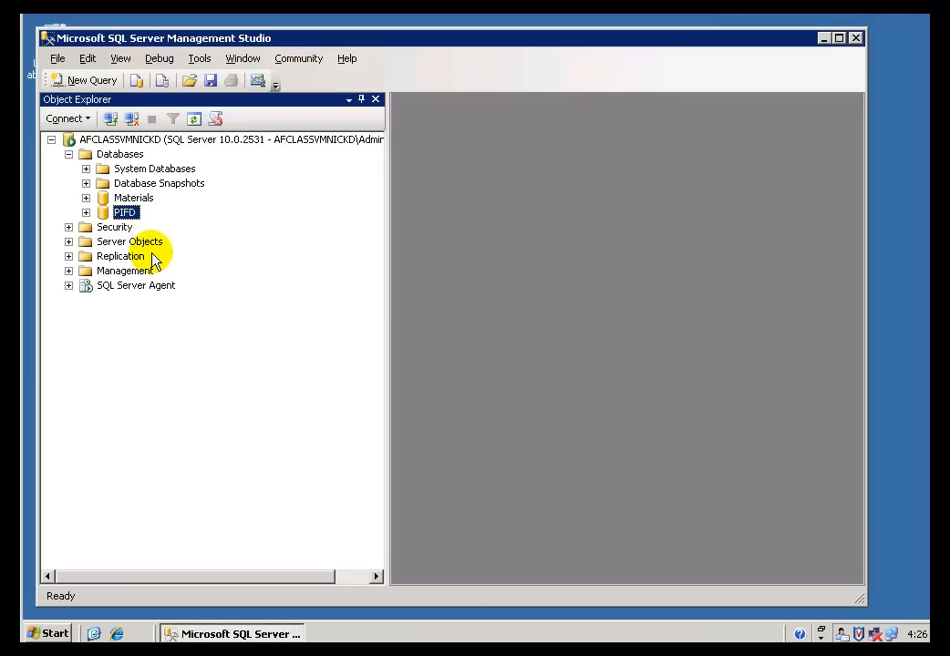